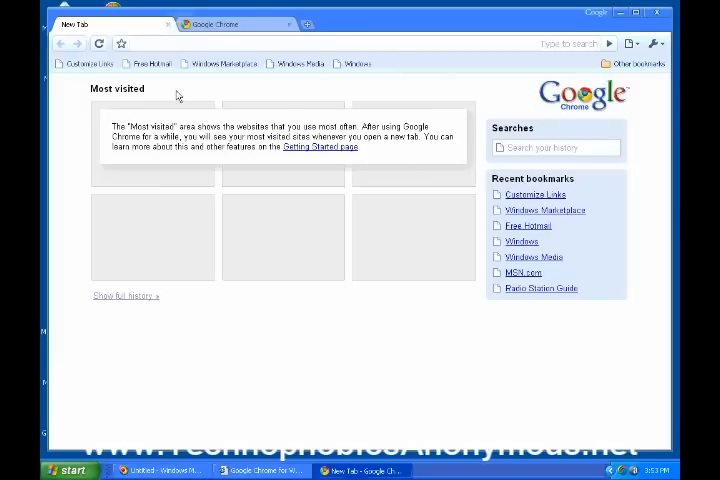
mouse_move(588, 112)
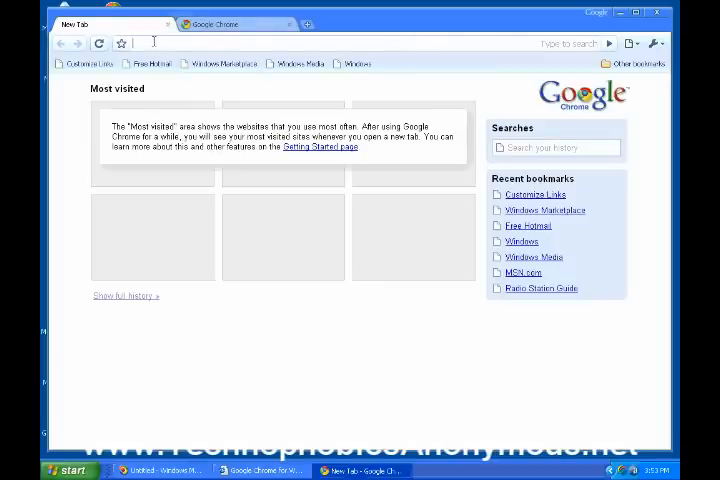
Search Google for 'command line' via the omnibox suggestion.
text(c)
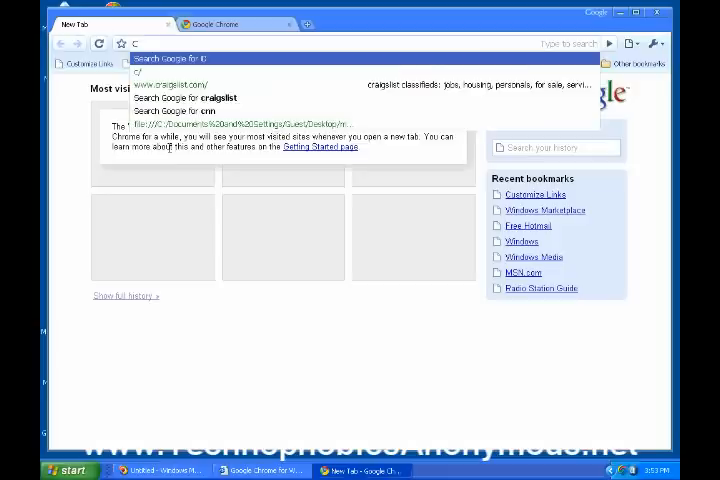
text(ommande)
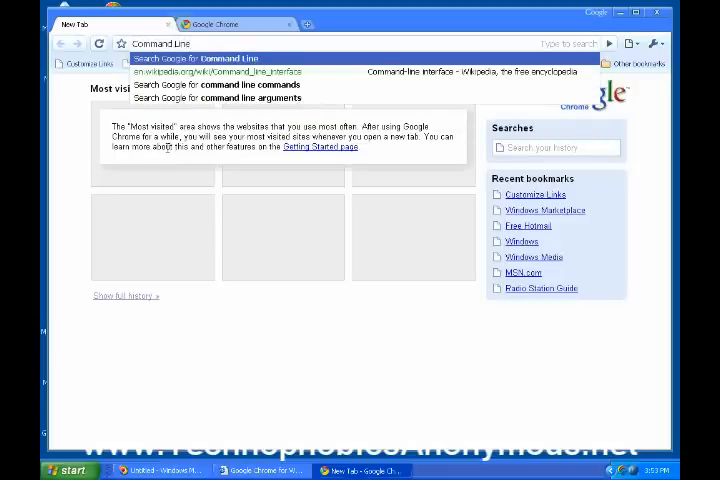
click(192, 44)
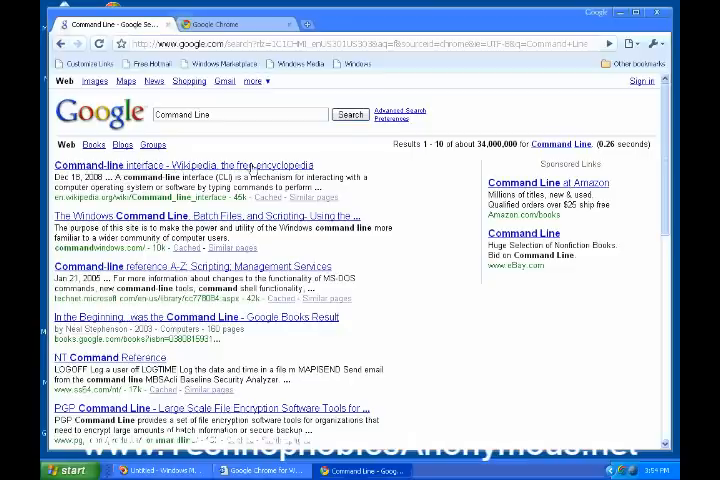
mouse_move(76, 172)
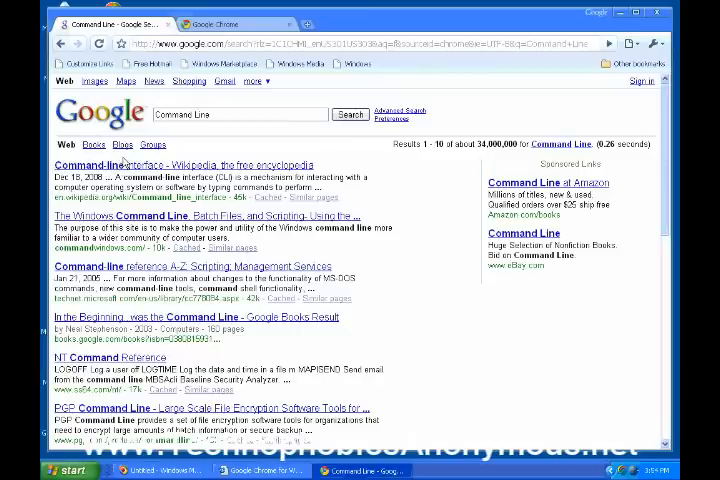
mouse_move(124, 168)
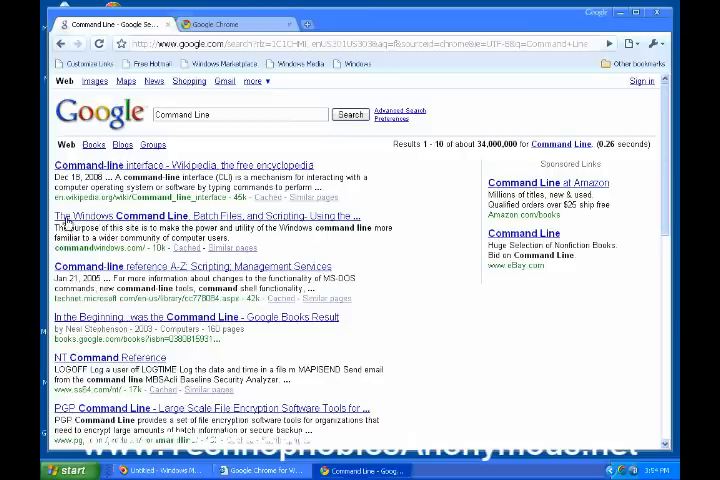
mouse_move(188, 218)
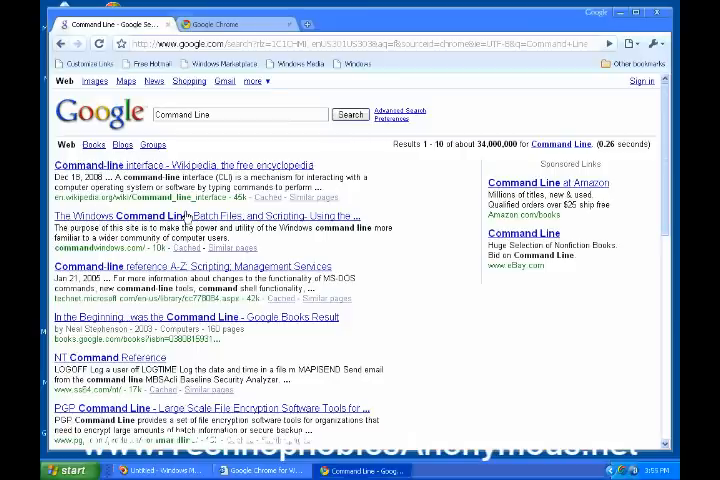
mouse_move(190, 218)
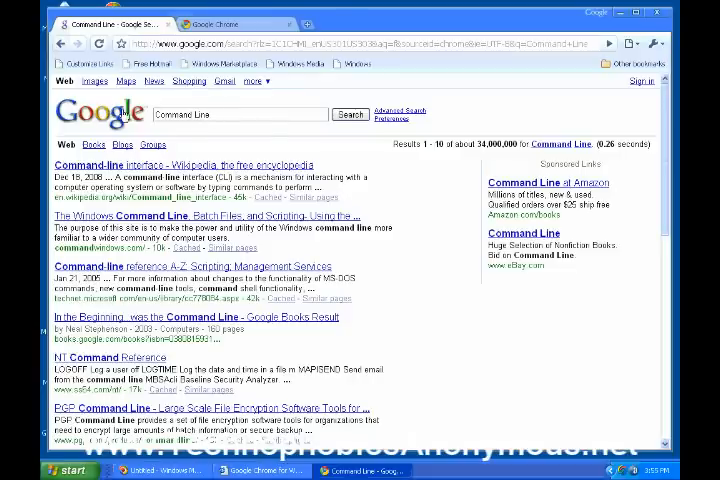
triple_click(240, 114)
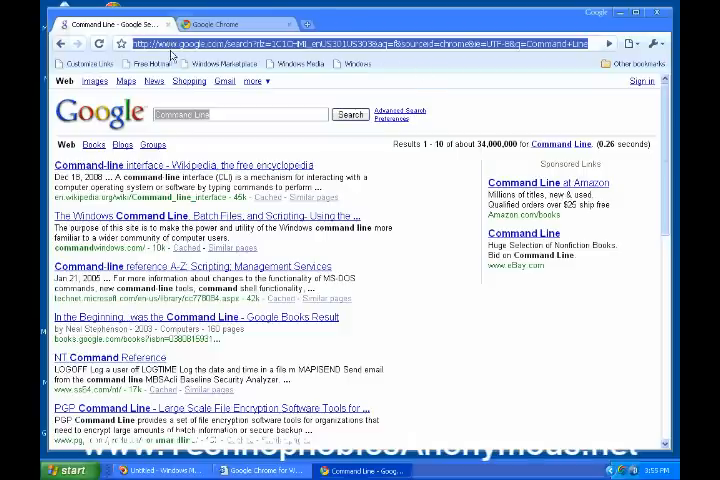
mouse_move(132, 168)
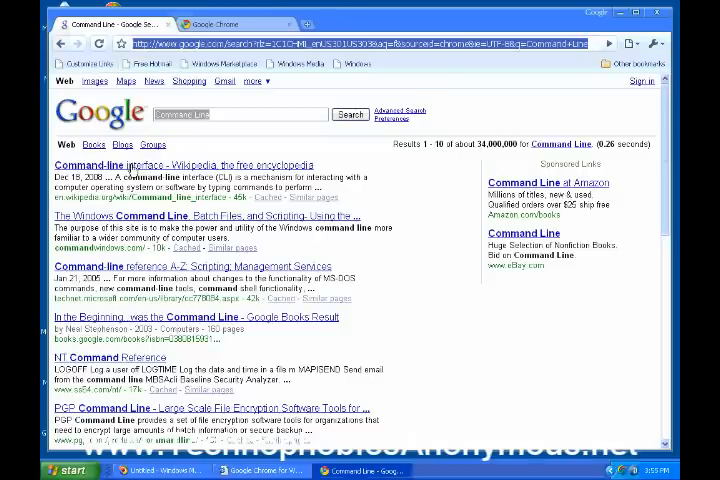
Open the 'Command-line interface - Wikipedia' result from the search page.
click(130, 164)
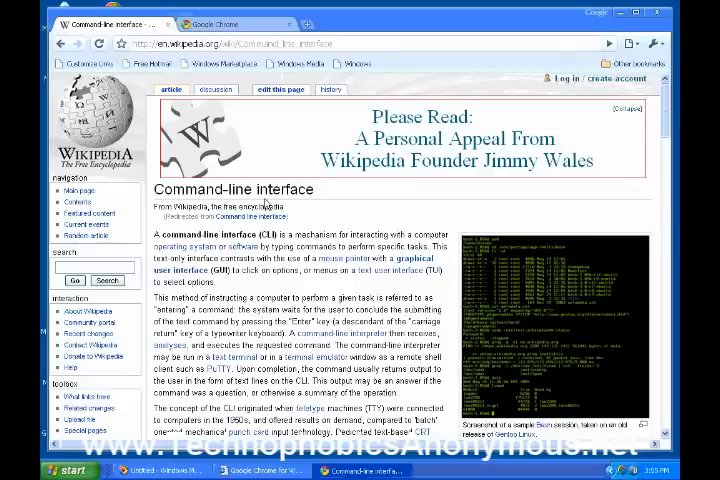
mouse_move(264, 204)
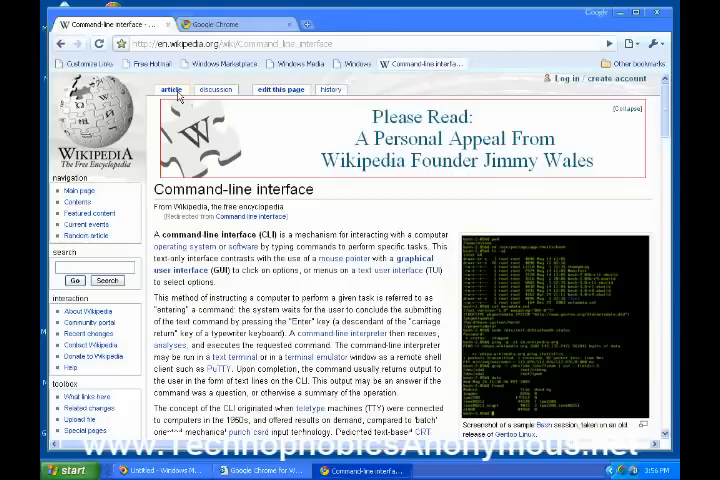
mouse_move(224, 108)
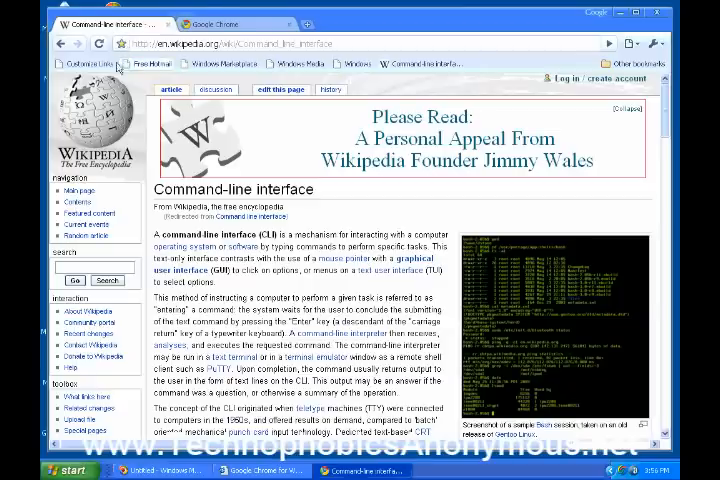
mouse_move(290, 76)
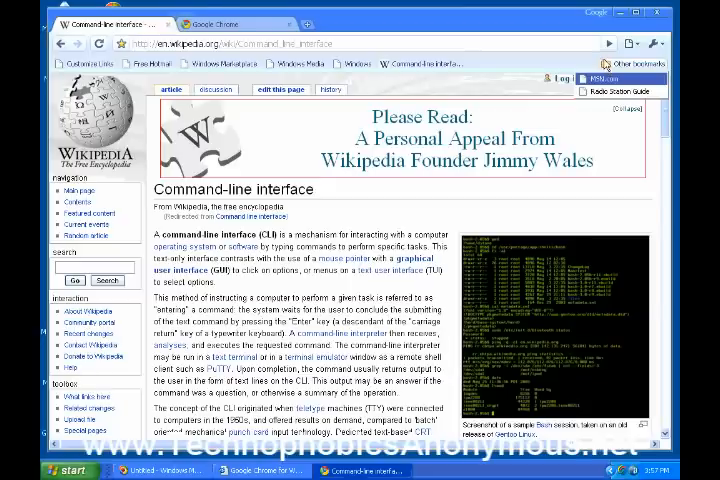
mouse_move(604, 64)
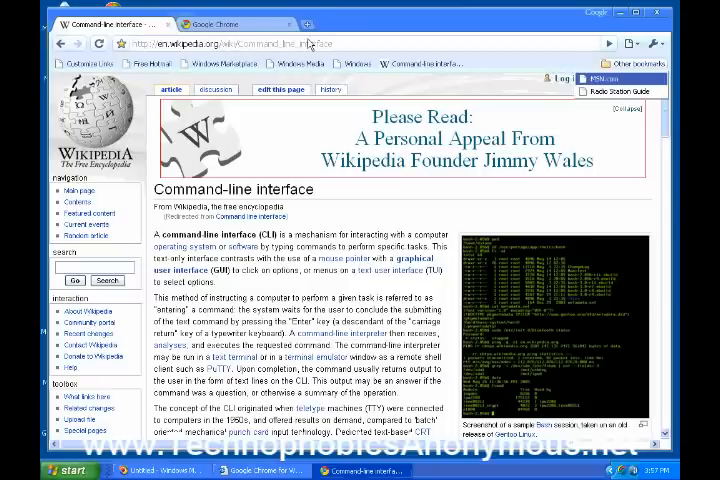
mouse_move(384, 36)
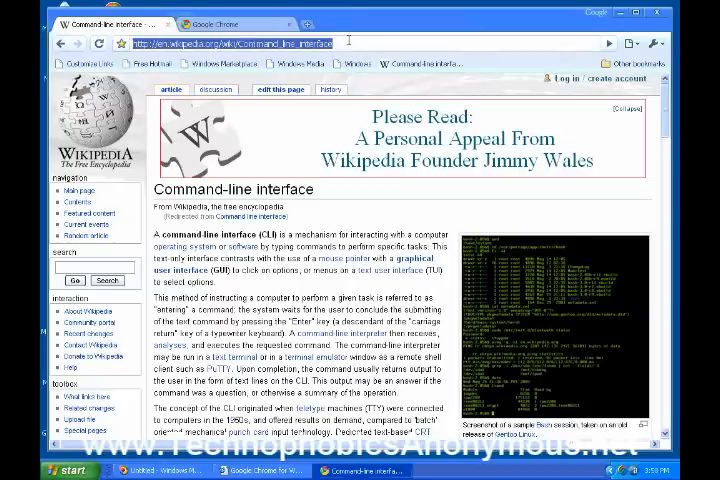
Navigate to technophobicsanonymous.com from the omnibox, leaving the Wikipedia article.
text(www.technophobicsanonymous.)
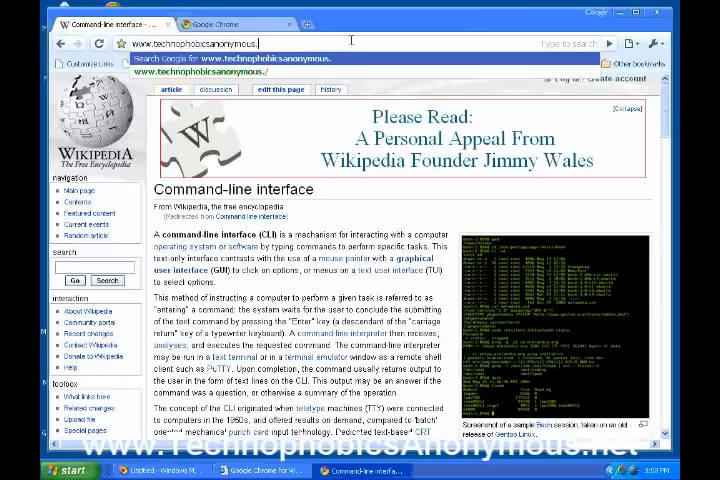
text(com/)
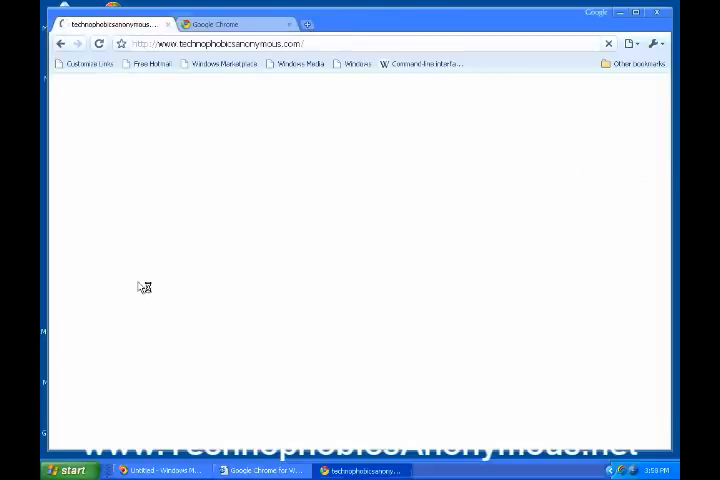
mouse_move(282, 132)
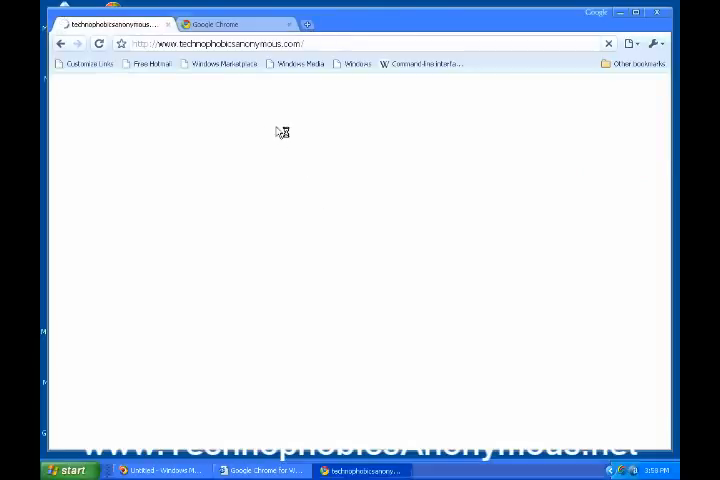
mouse_move(262, 152)
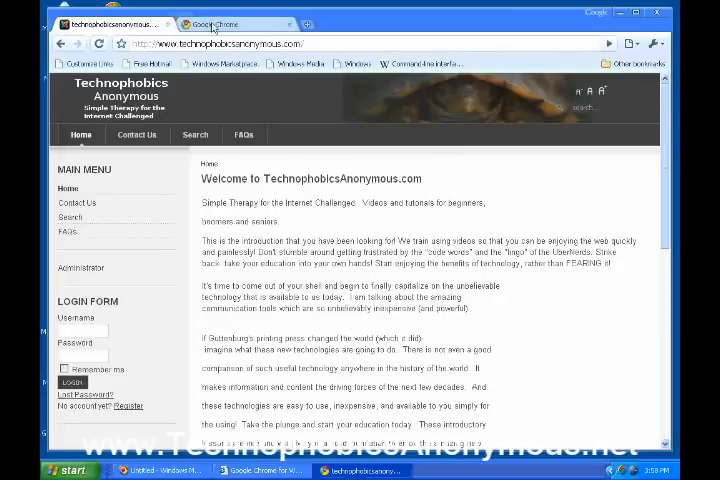
Switch to the Welcome to Google Chrome tab, then open a fresh new tab beside it.
click(230, 24)
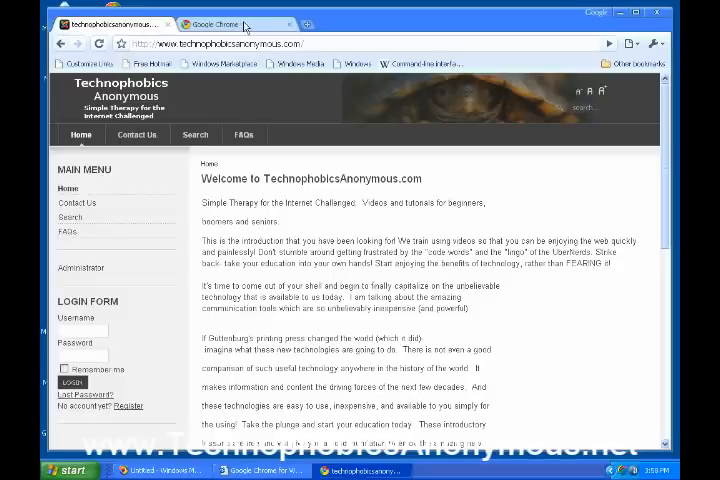
click(210, 24)
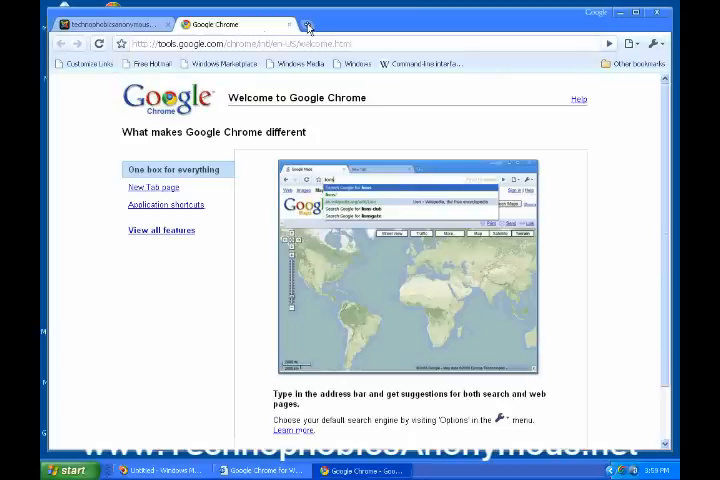
click(308, 24)
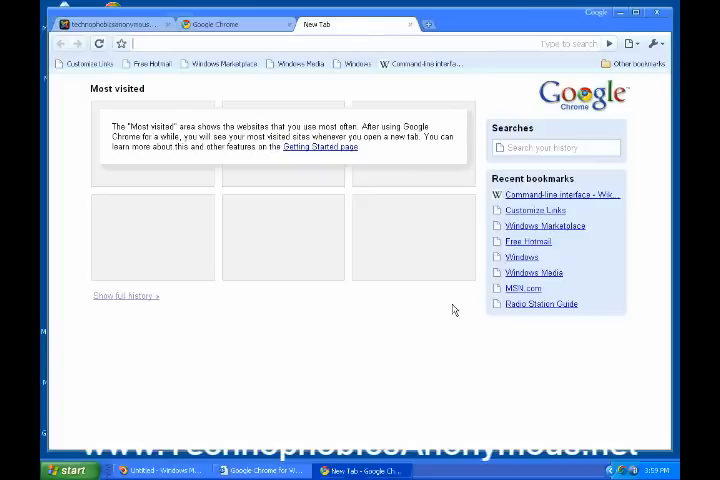
mouse_move(456, 84)
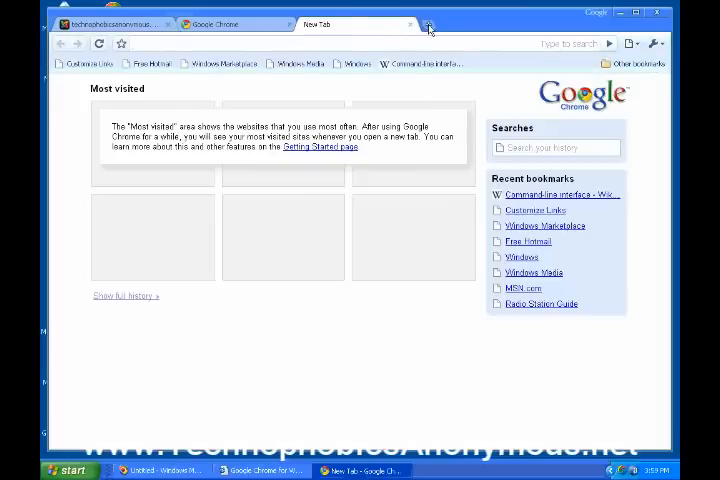
Open another new tab and alternate between the Welcome tab and New Tab page, ending on New Tab.
click(428, 24)
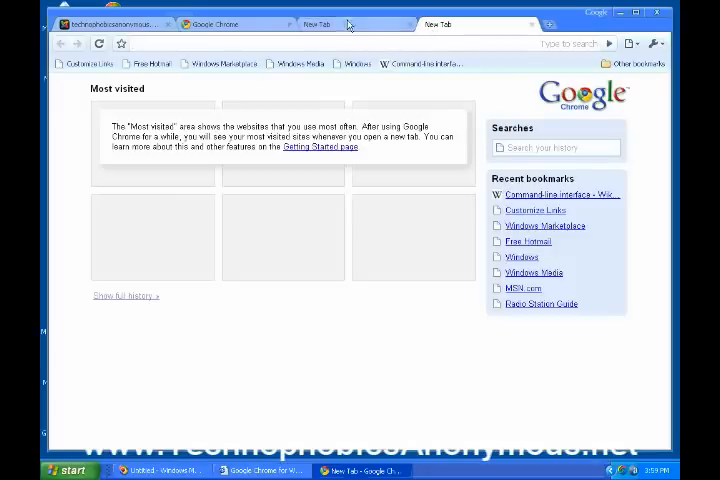
click(224, 24)
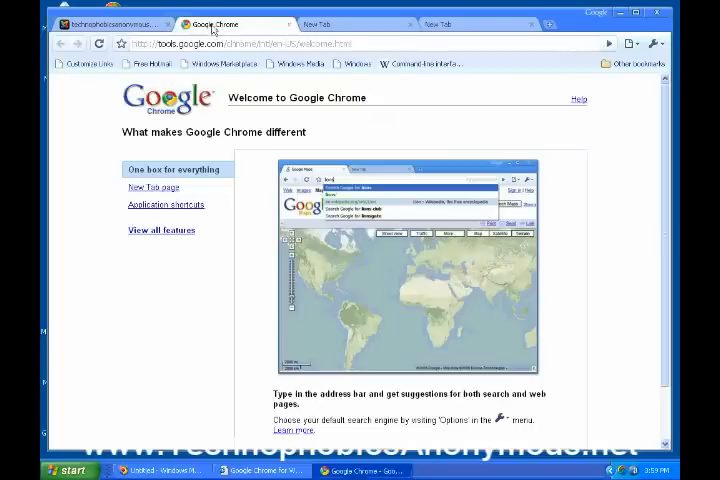
click(118, 24)
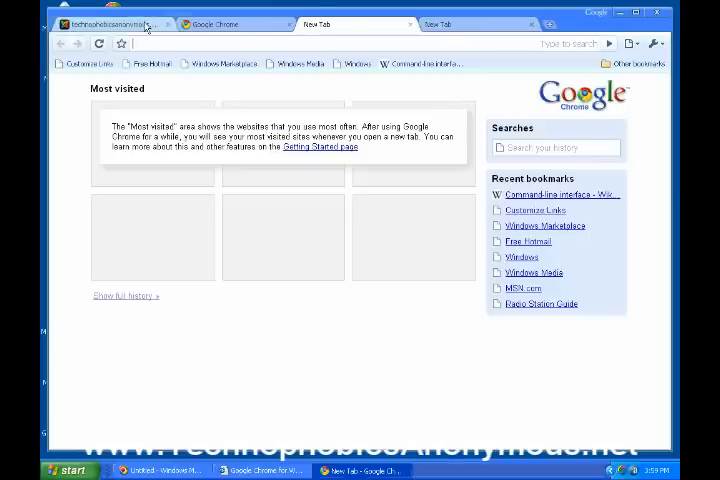
click(230, 24)
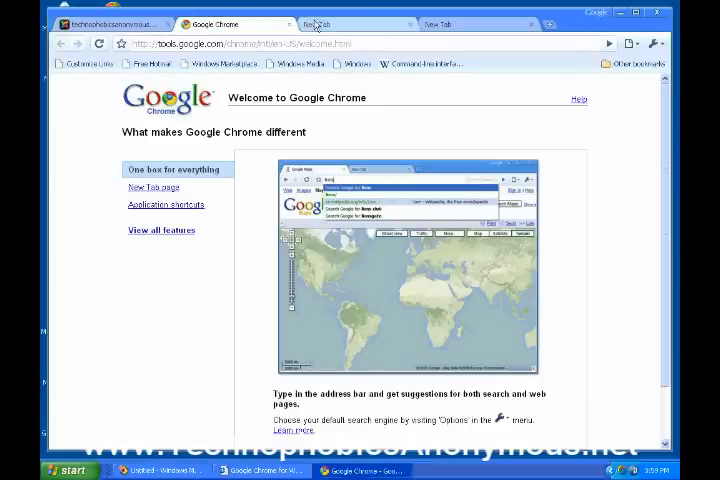
click(354, 24)
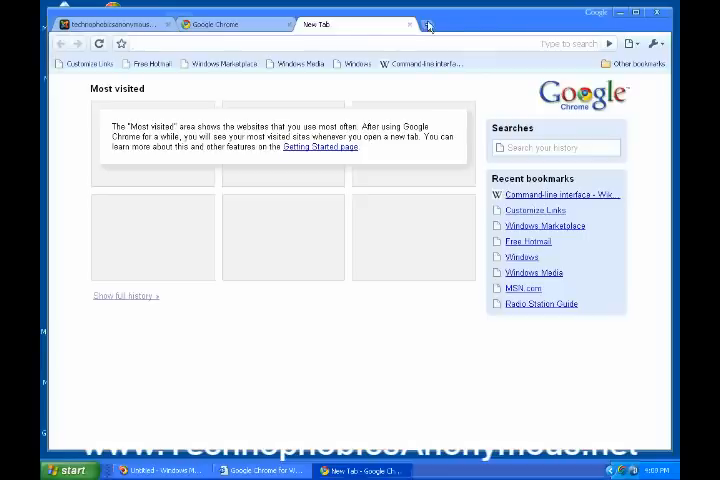
mouse_move(260, 220)
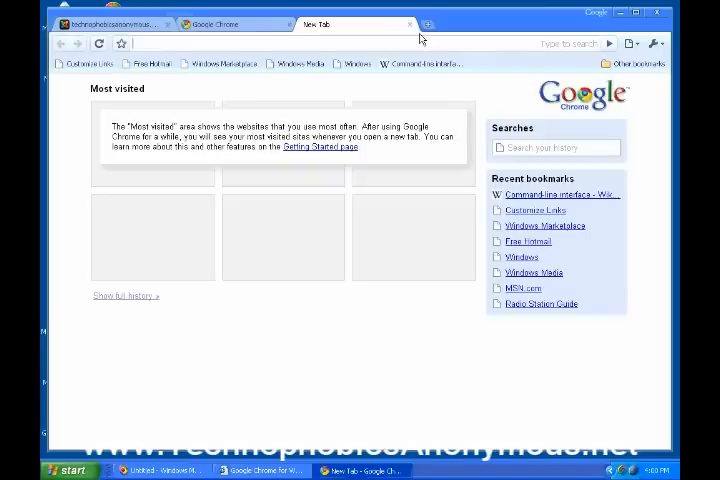
mouse_move(66, 174)
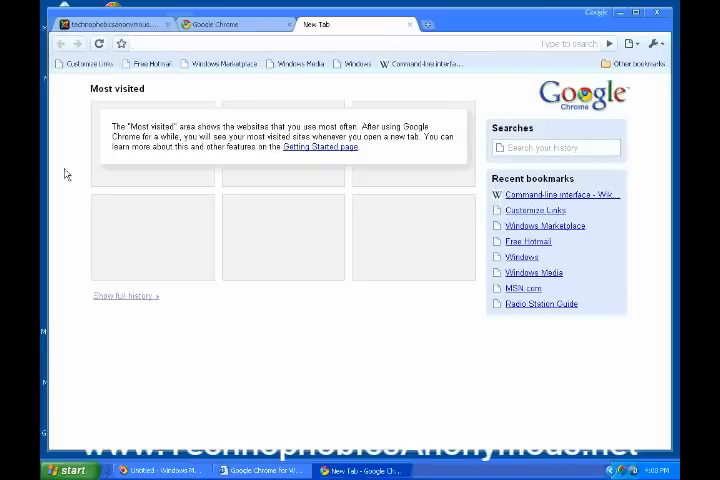
mouse_move(170, 160)
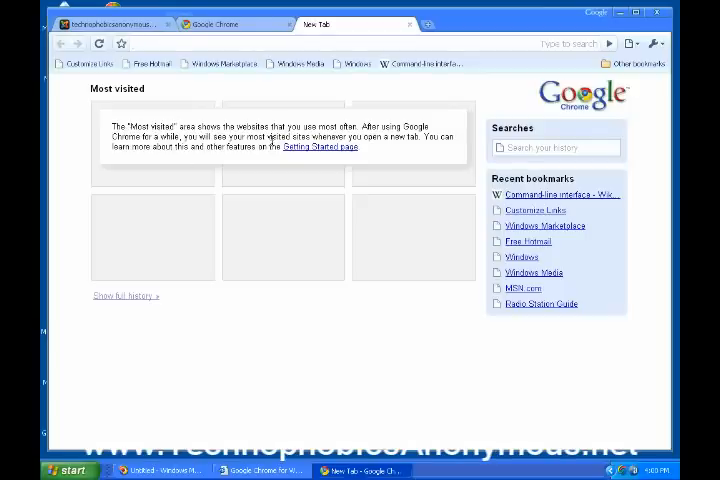
mouse_move(282, 200)
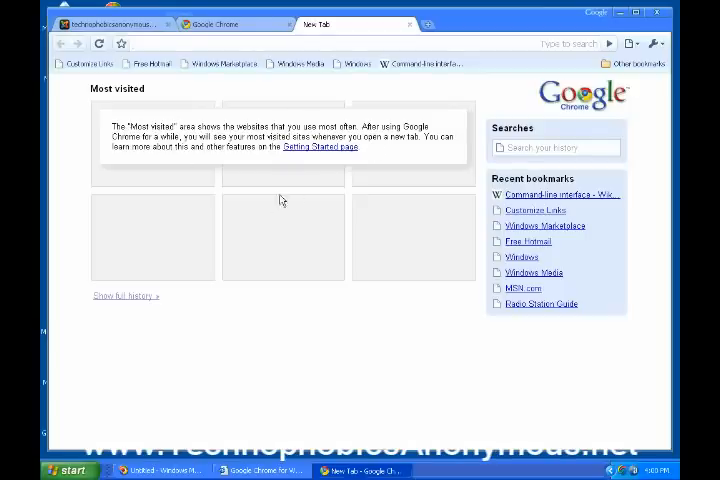
mouse_move(280, 200)
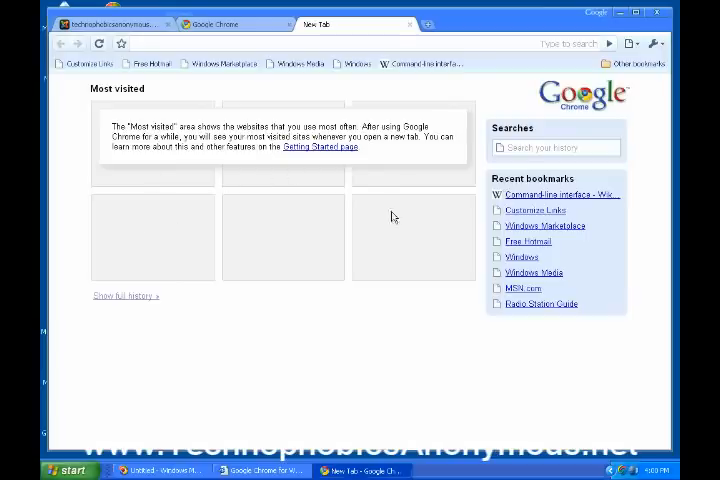
mouse_move(352, 208)
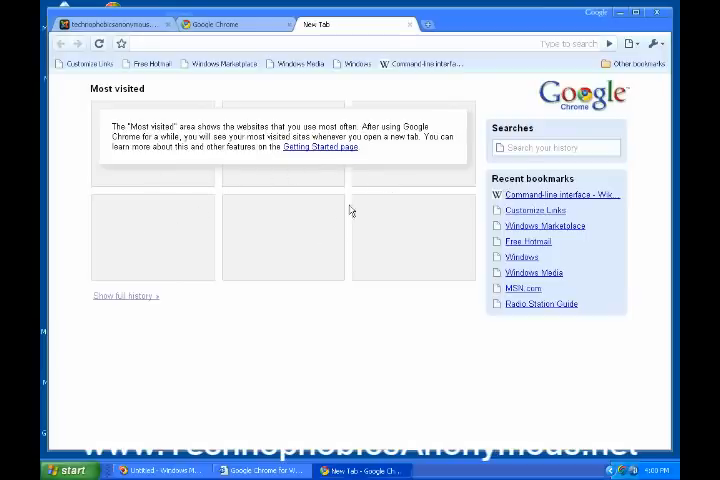
mouse_move(188, 316)
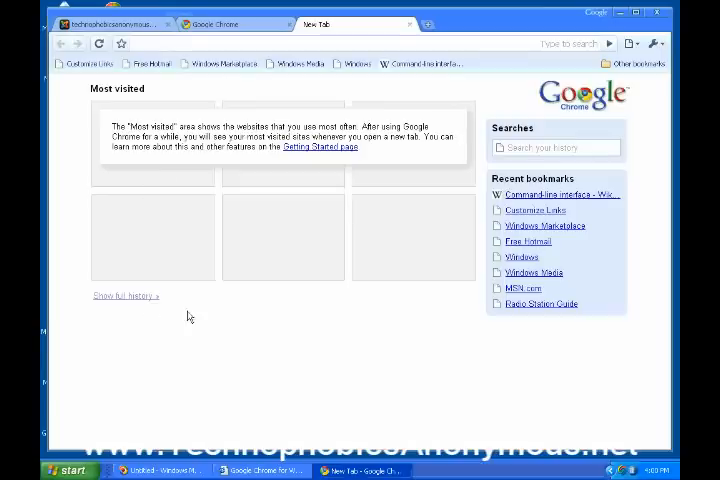
mouse_move(370, 148)
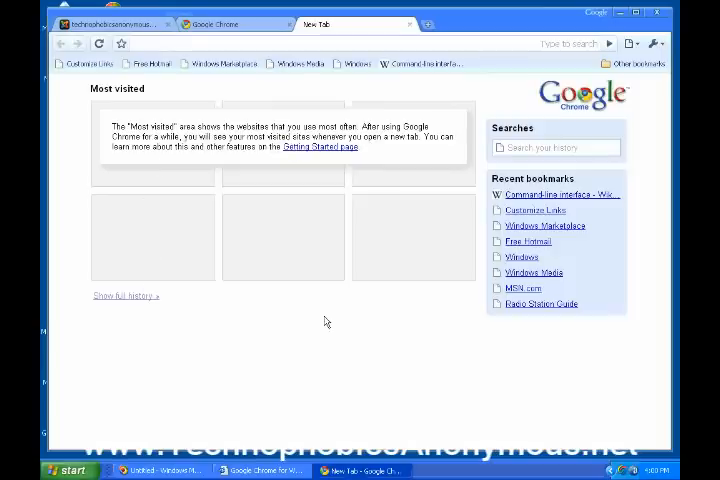
mouse_move(368, 278)
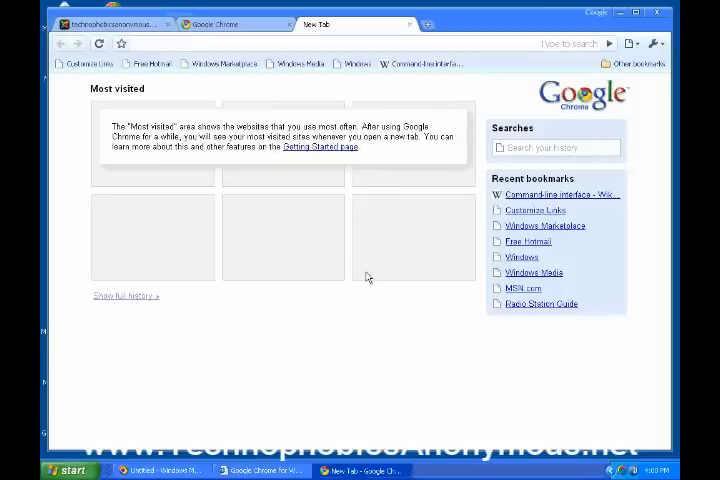
mouse_move(278, 232)
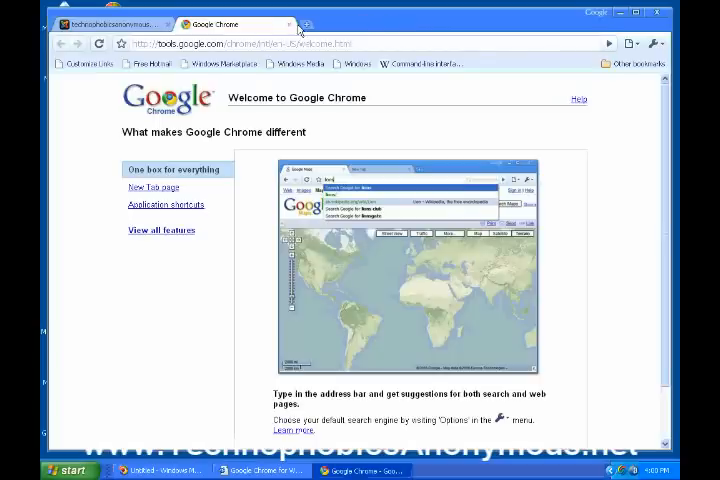
Close the Welcome to Google Chrome tab and peek at the page menu commands.
click(120, 24)
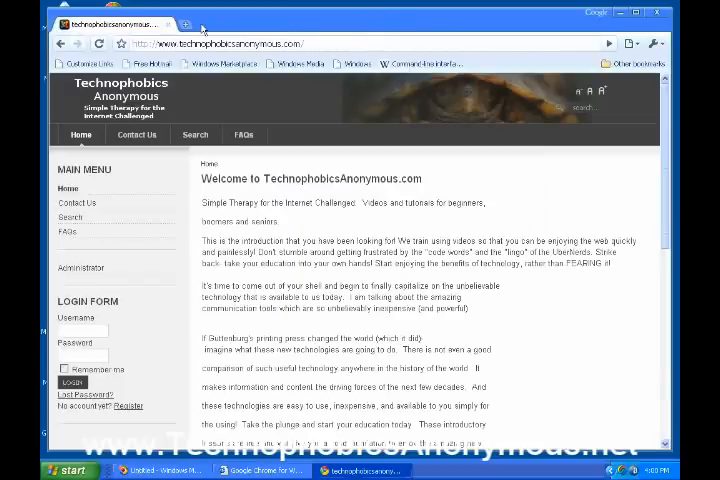
click(184, 24)
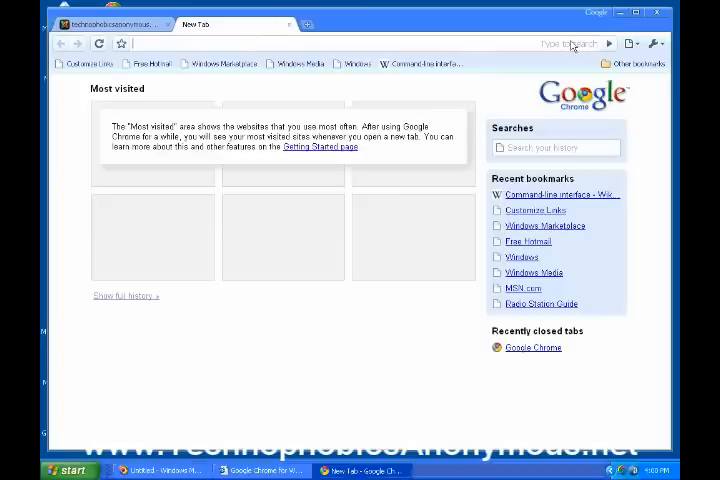
mouse_move(640, 44)
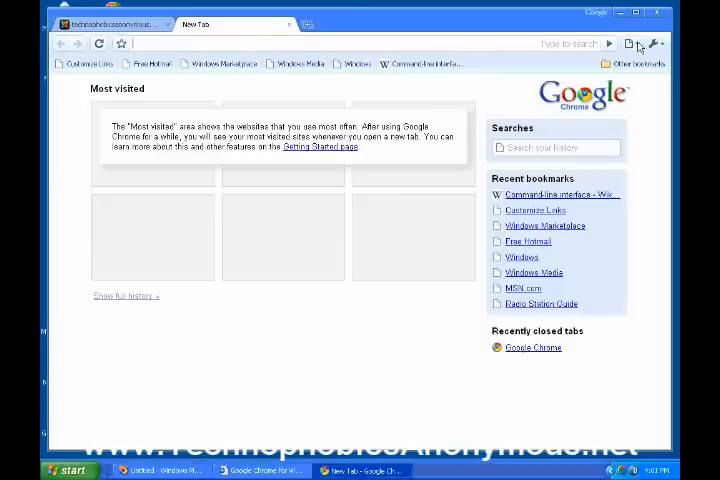
click(656, 44)
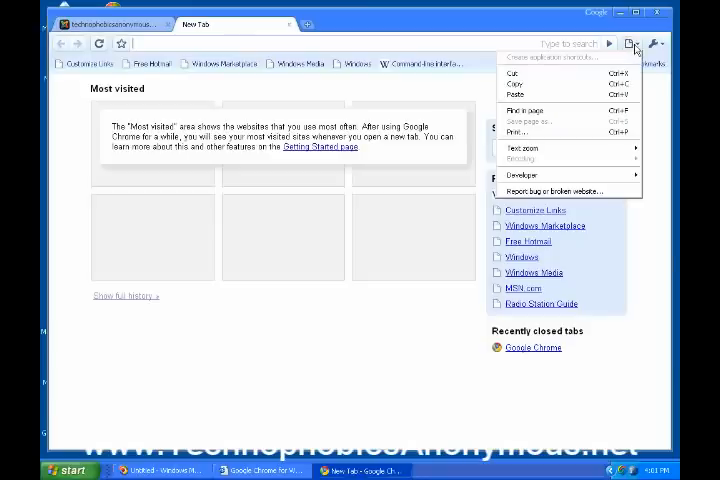
mouse_move(540, 72)
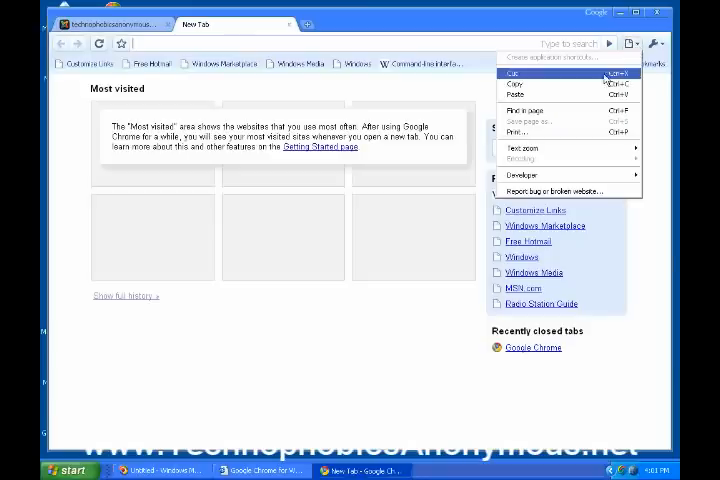
click(656, 44)
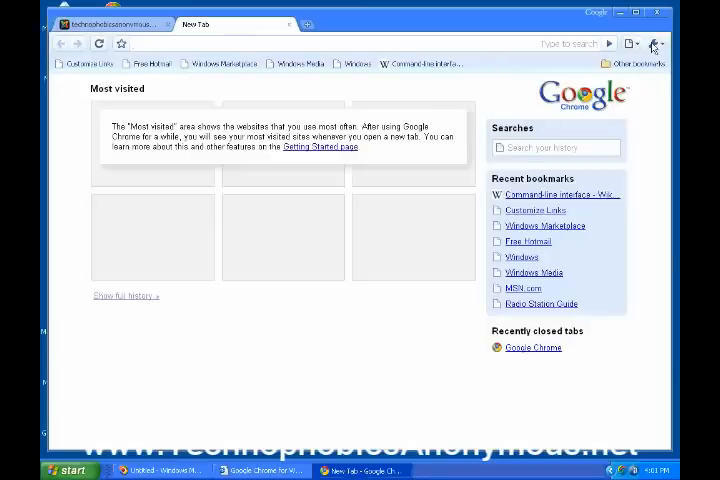
Open the Bookmark Manager from the wrench menu.
click(656, 44)
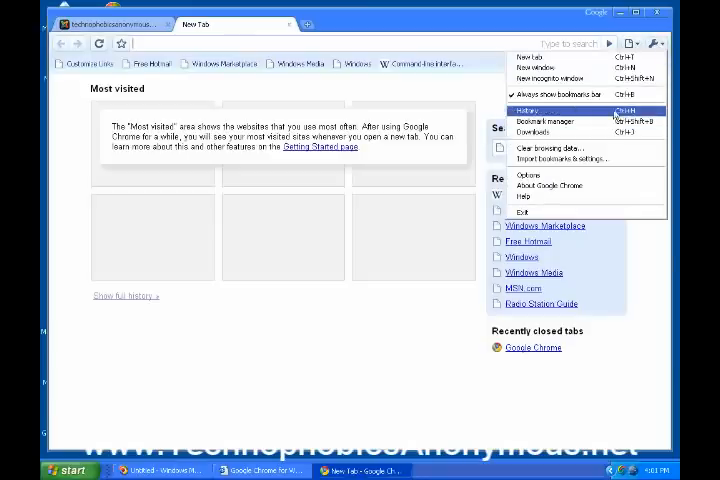
mouse_move(544, 120)
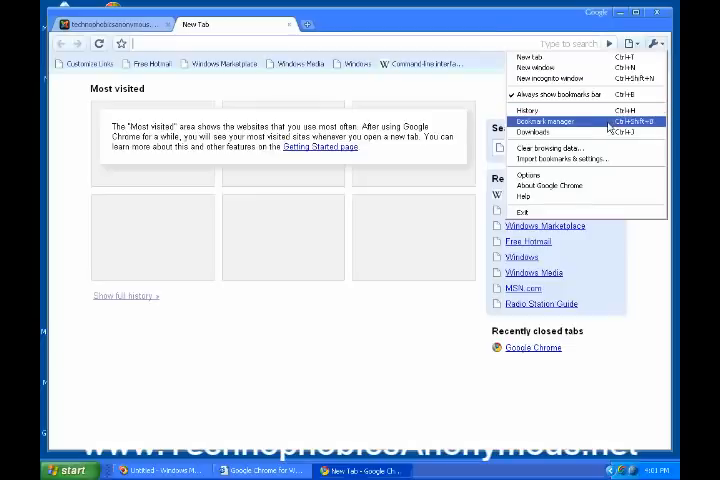
click(548, 120)
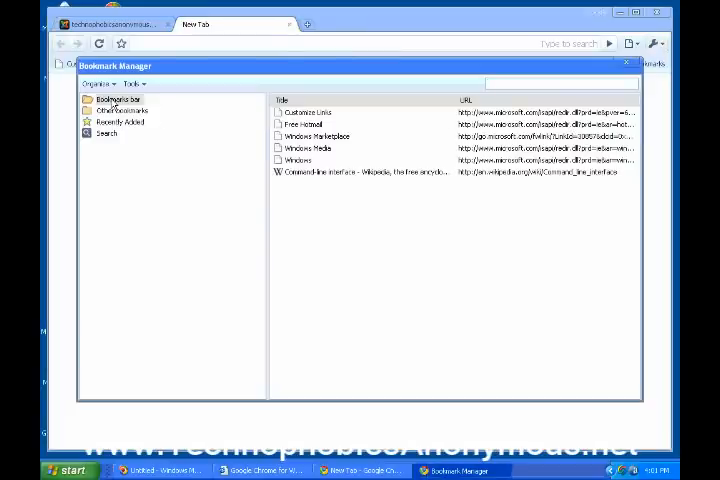
mouse_move(116, 148)
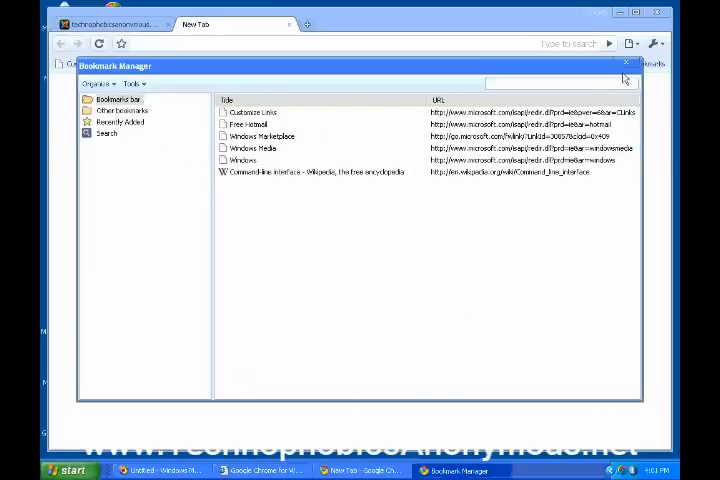
Close the Bookmark Manager window, returning to the New Tab page.
click(624, 64)
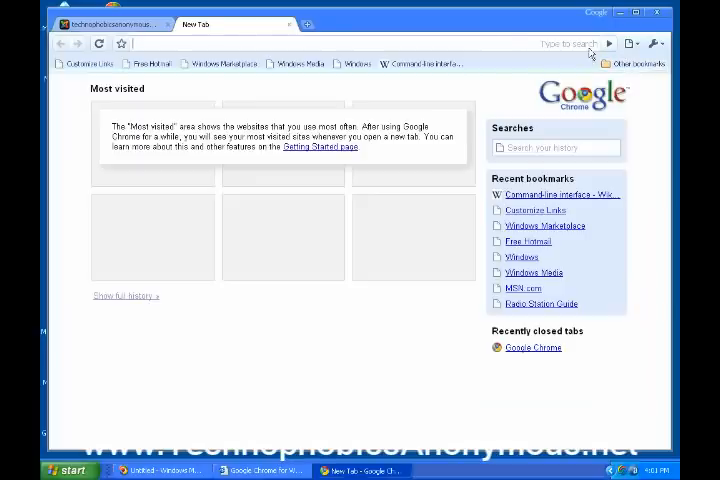